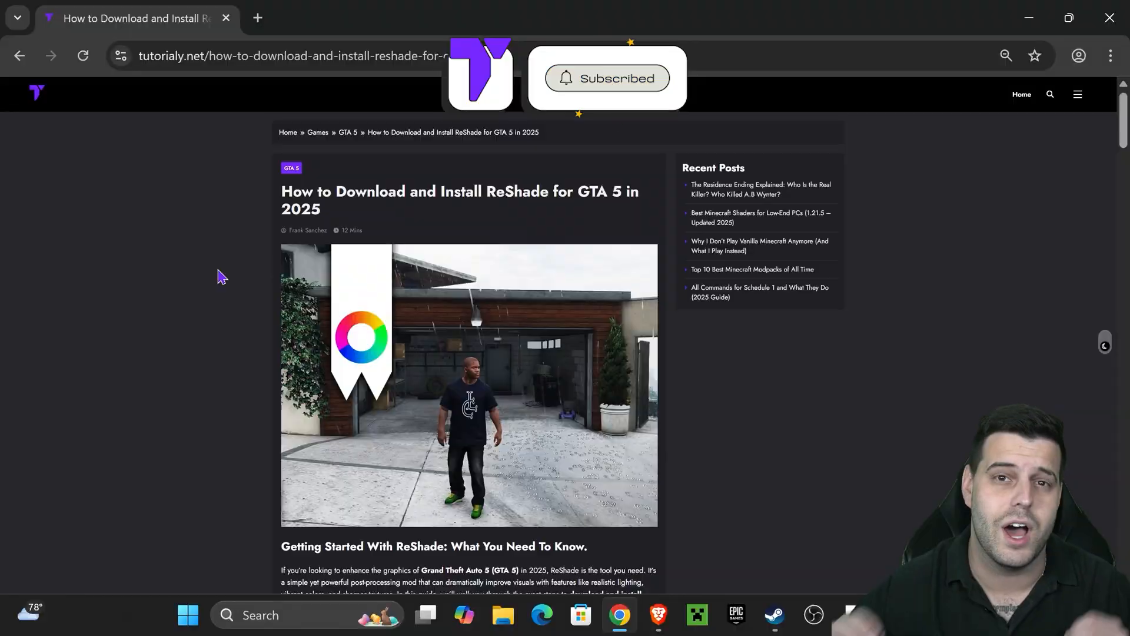
Step: Scroll the Tutorialy guide down to the official ReShade download link
scroll("down", 3)
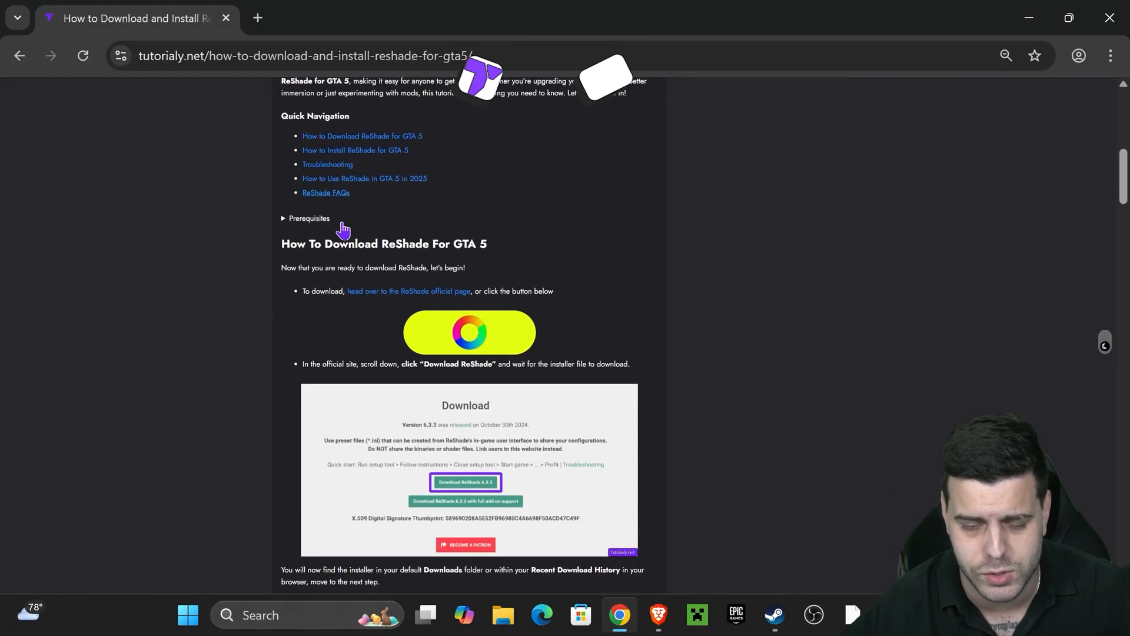
scroll("up", 3)
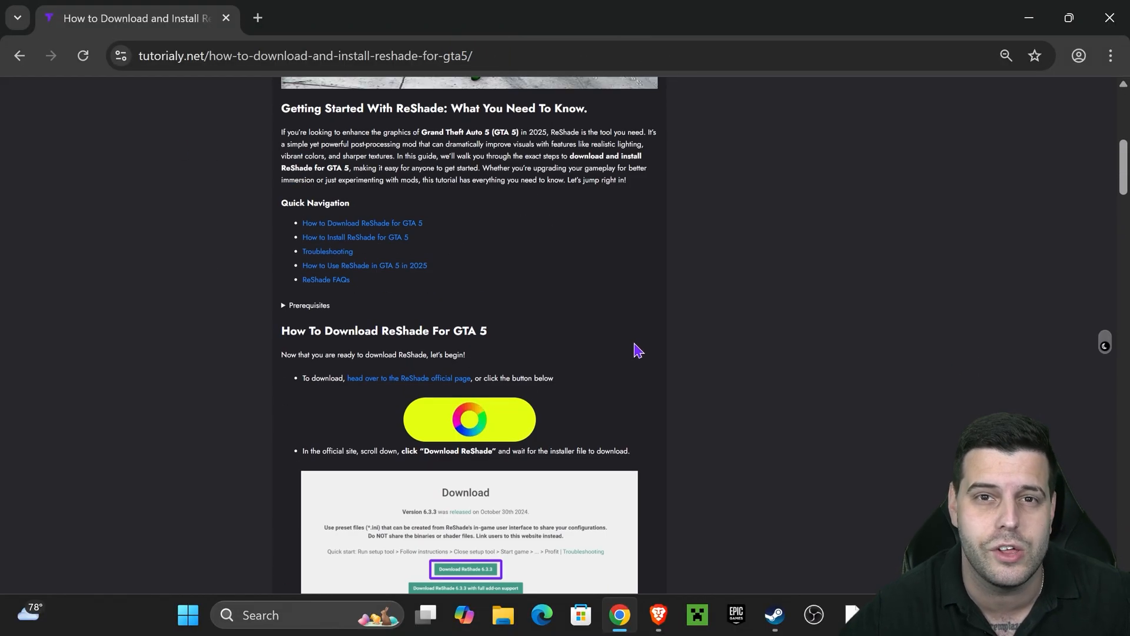
scroll("down", 3)
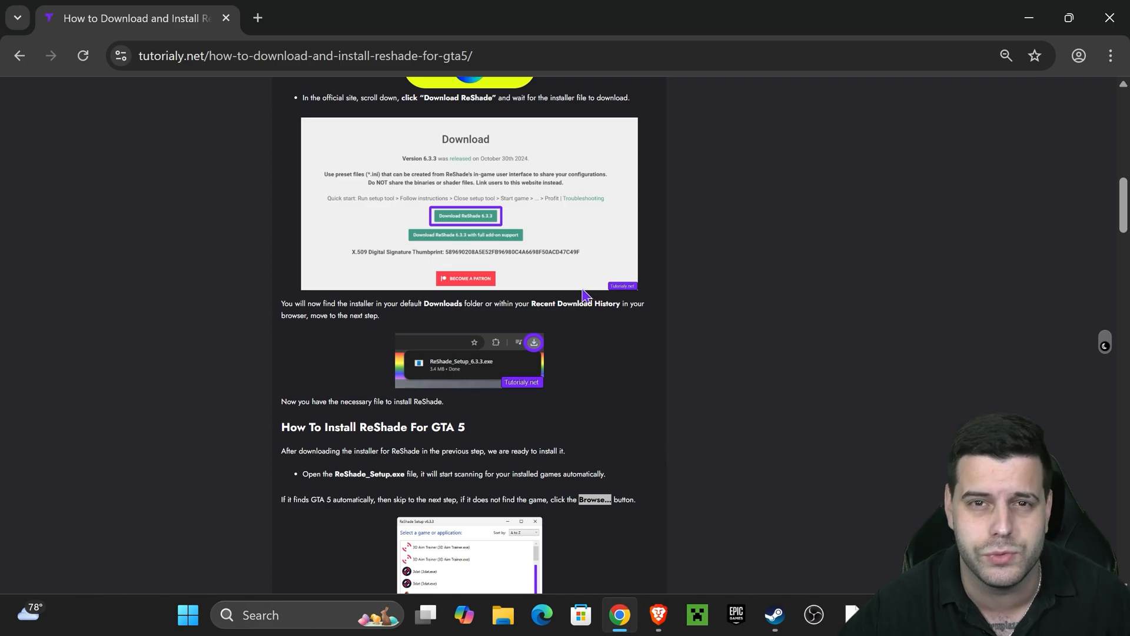
scroll("down", 3)
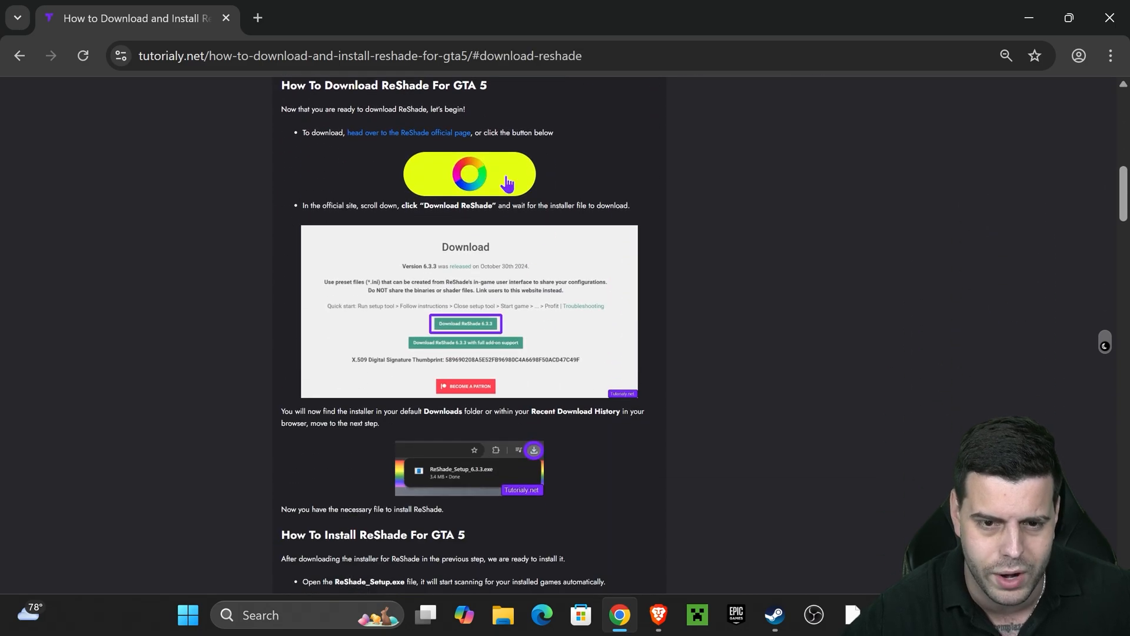
Step: Download ReShade_Setup_6.4.1.exe from reshade.me and check it in the download history
left_click(469, 174)
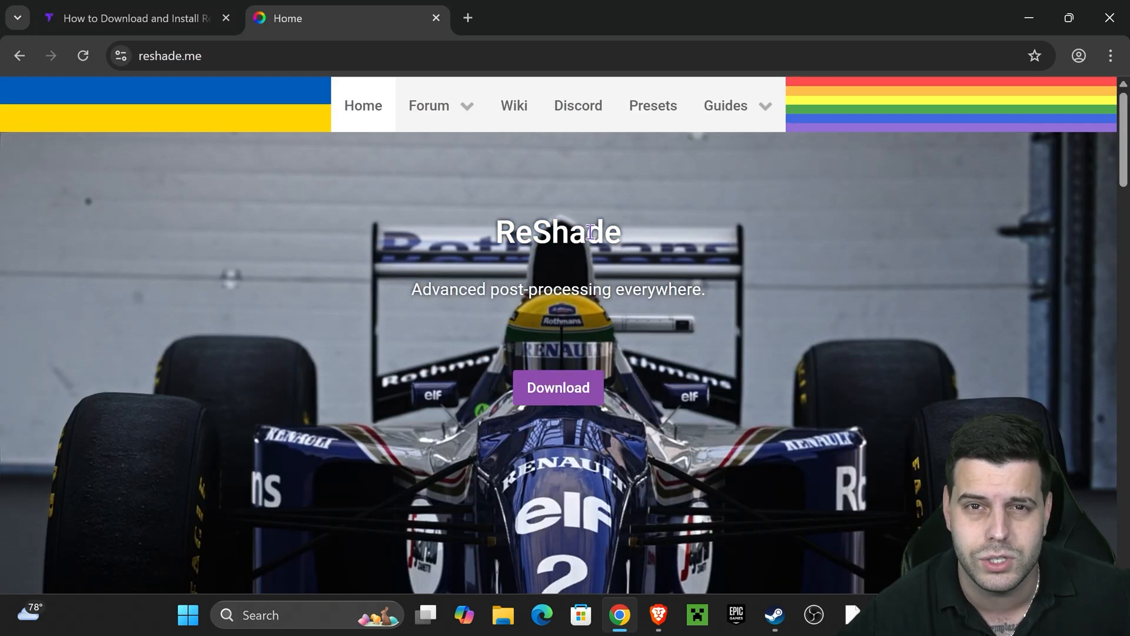
mouse_move(588, 392)
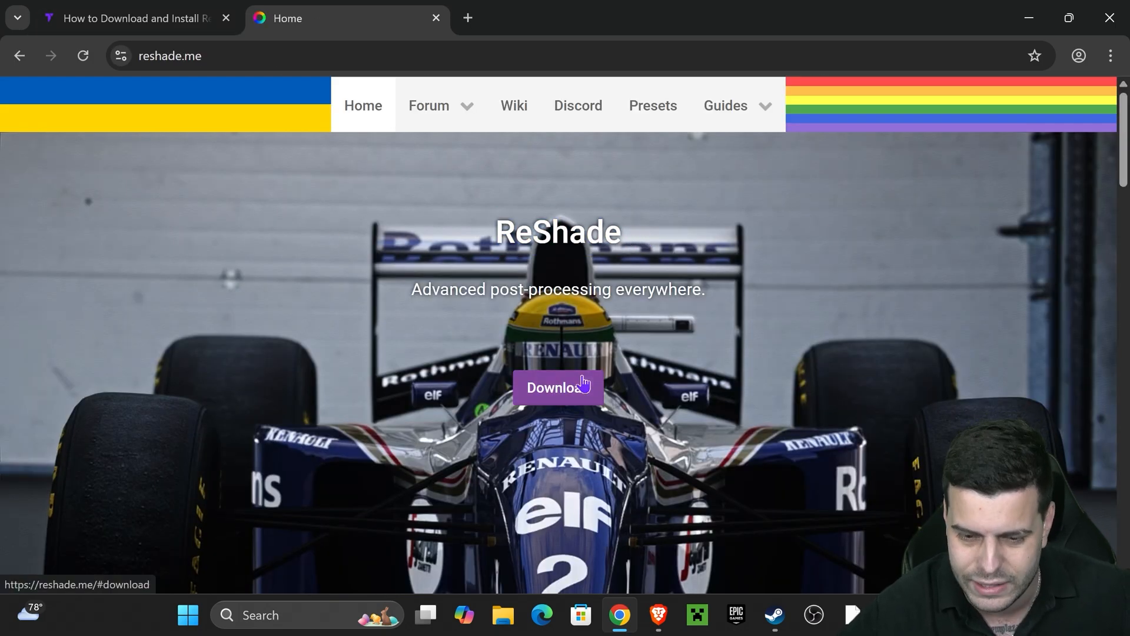
left_click(558, 393)
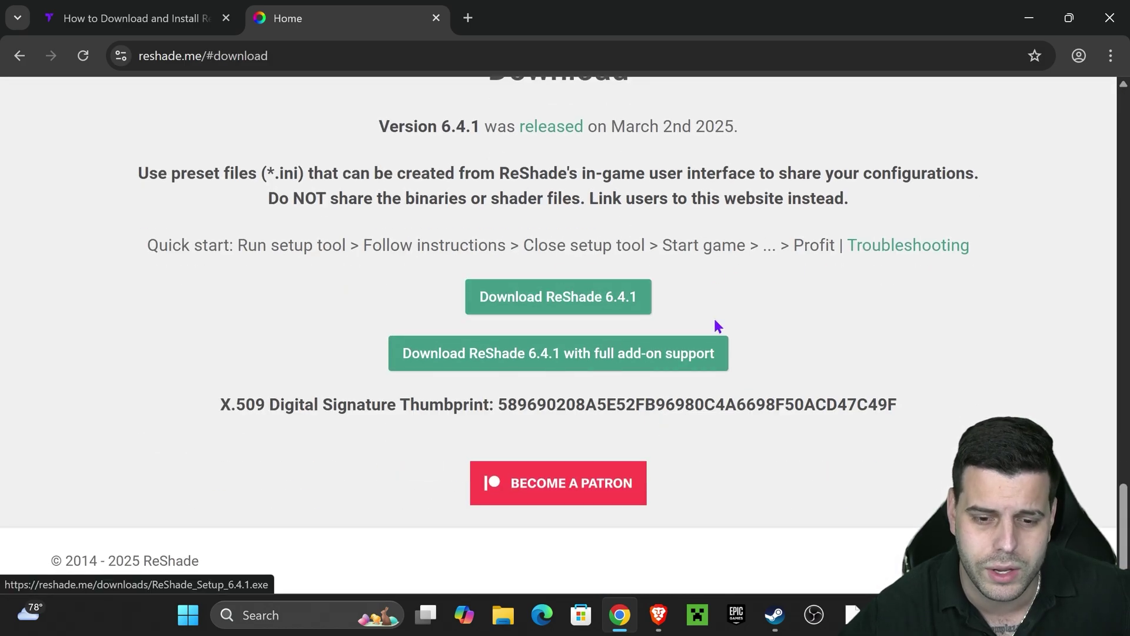
mouse_move(662, 312)
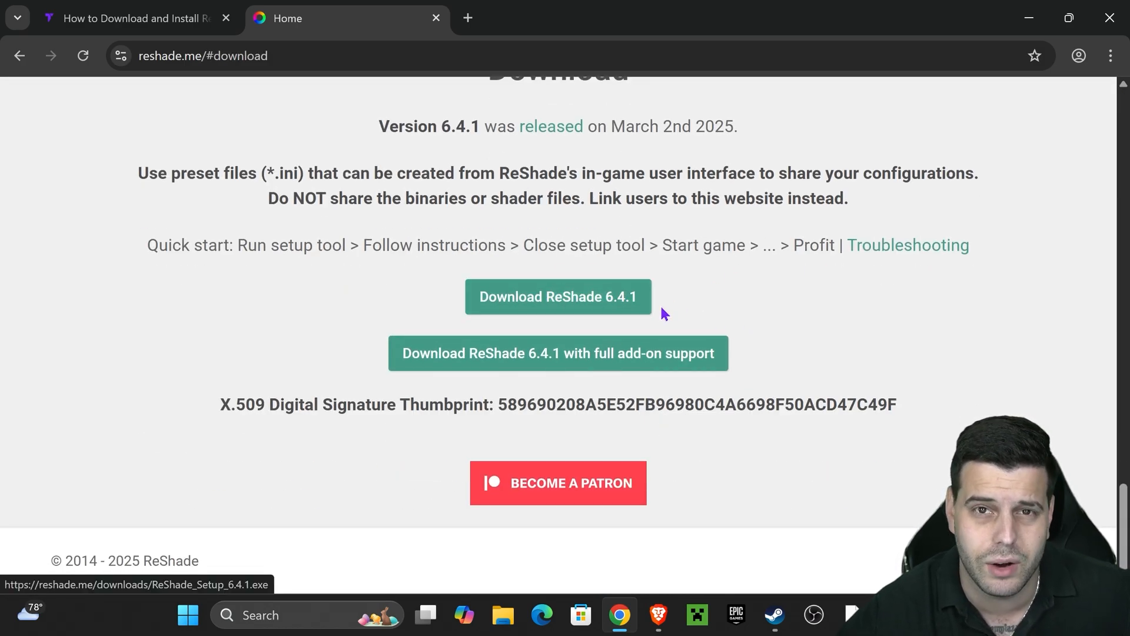
mouse_move(619, 302)
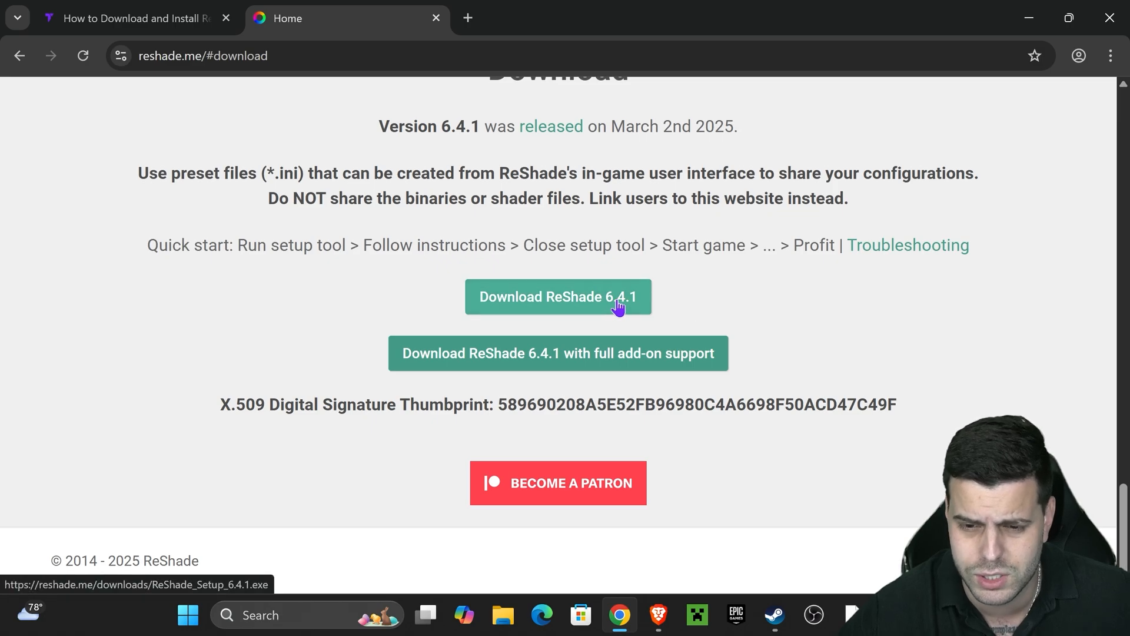
left_click(563, 313)
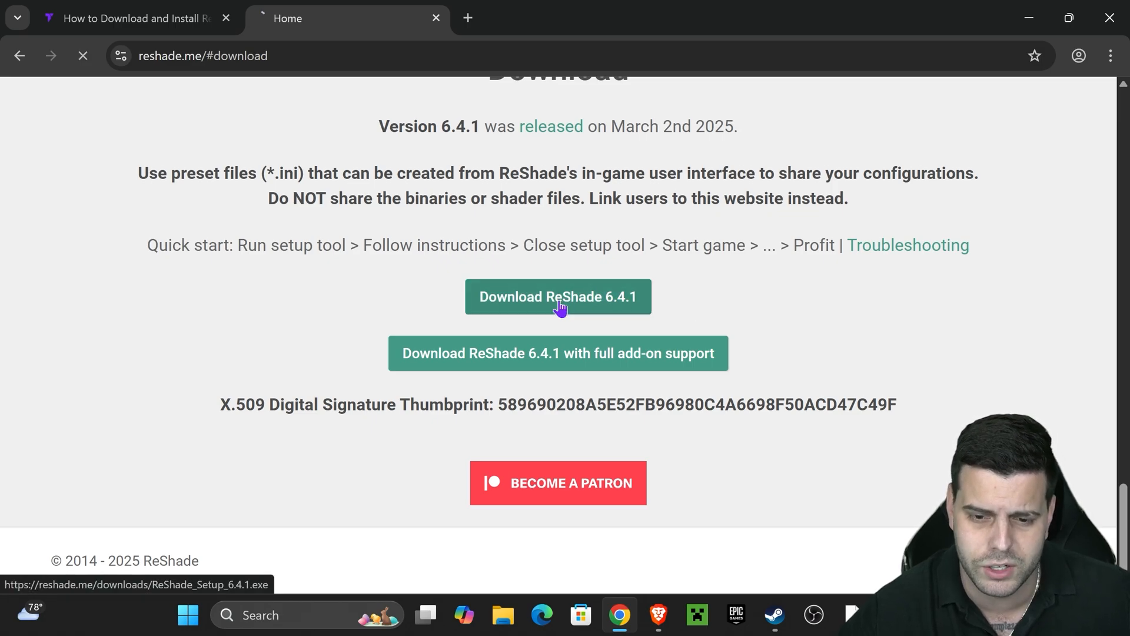
left_click(558, 297)
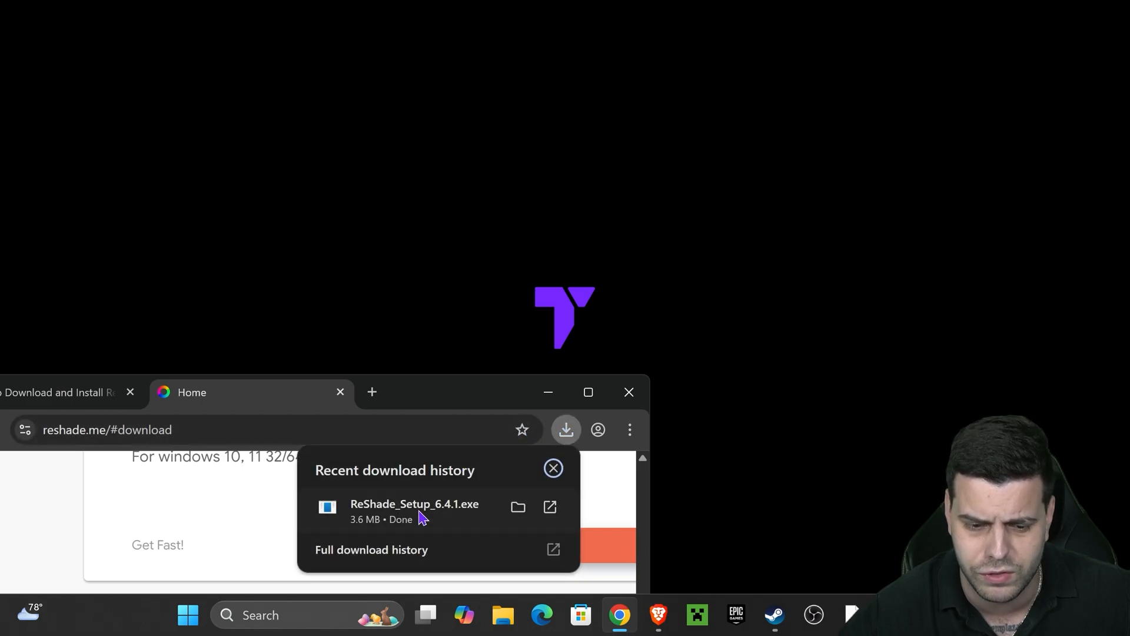
Step: Drag ReShade_Setup_6.4.1.exe from the download list onto the desktop and select it
left_click_drag(415, 506, 588, 162)
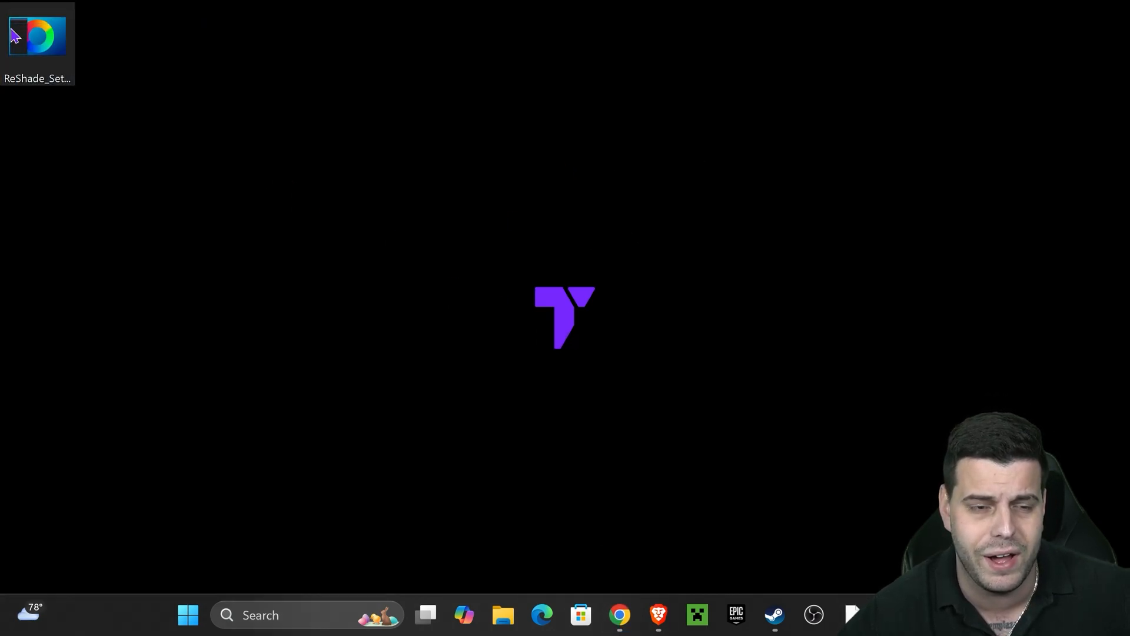
left_click_drag(38, 36, 412, 149)
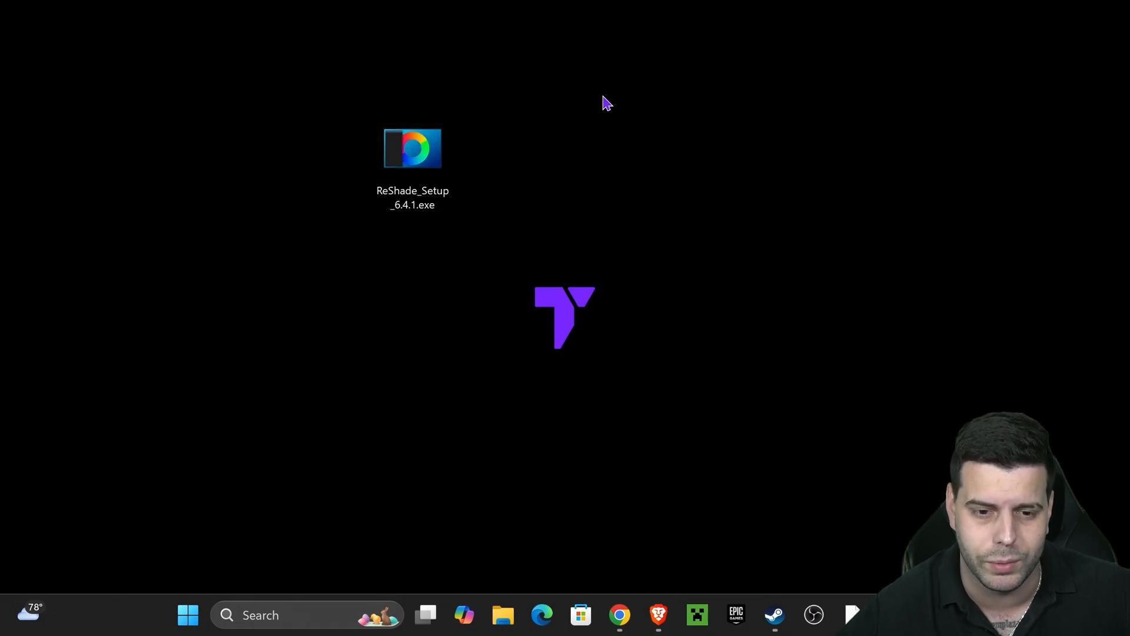
left_click(412, 153)
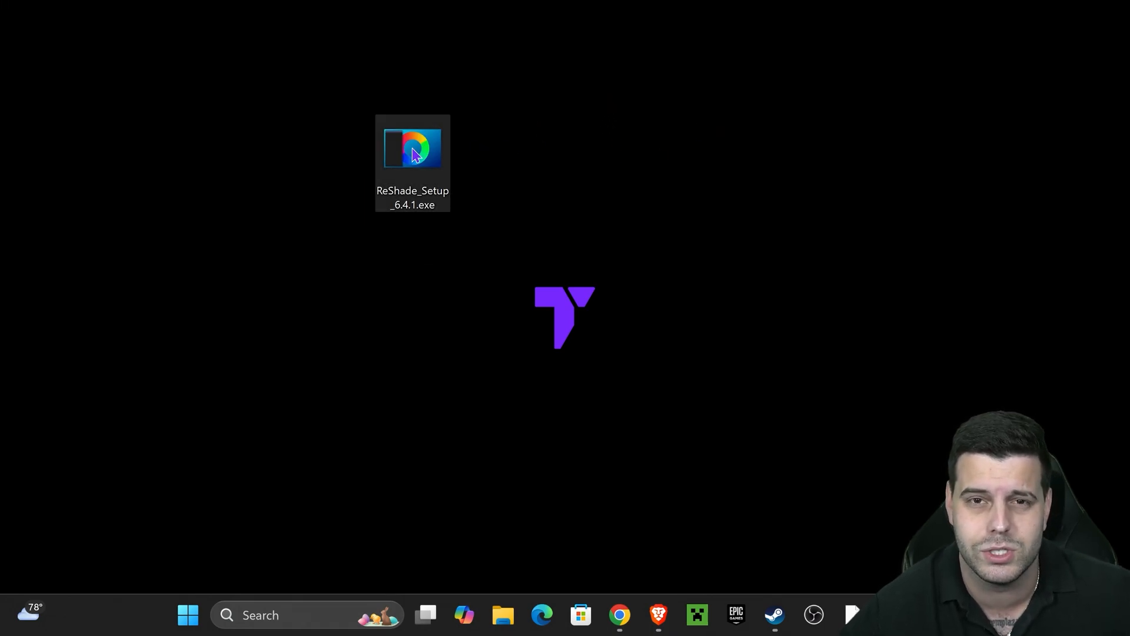
Step: Launch the installer and select Grand Theft Auto V Enhanced (GTA5_Enhanced.exe)
double_click(412, 152)
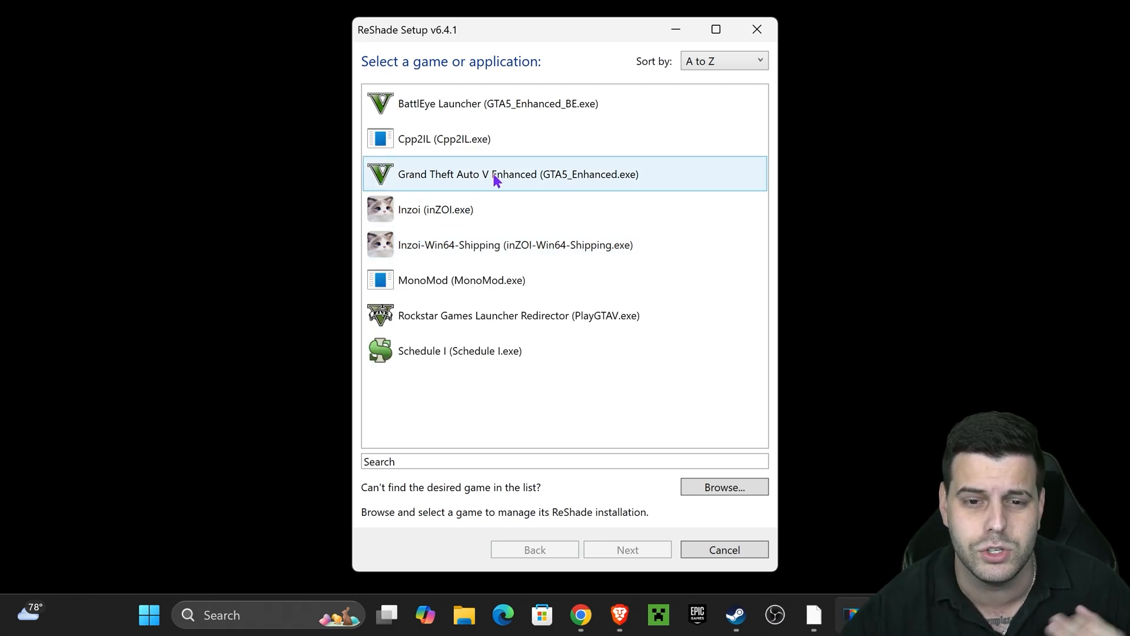
left_click(497, 175)
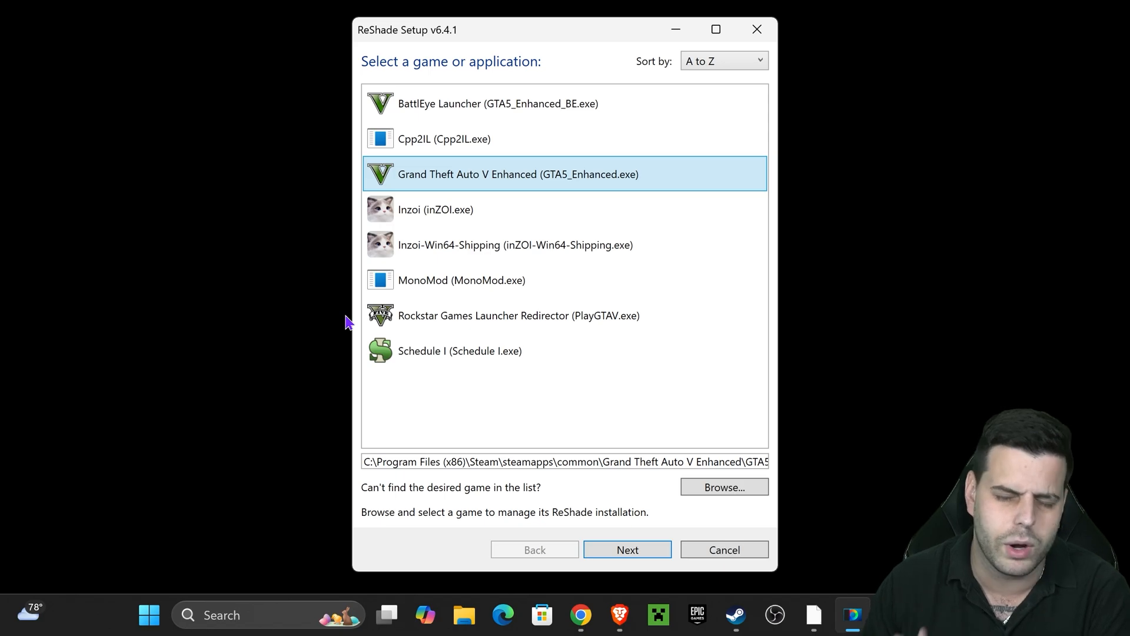
mouse_move(513, 175)
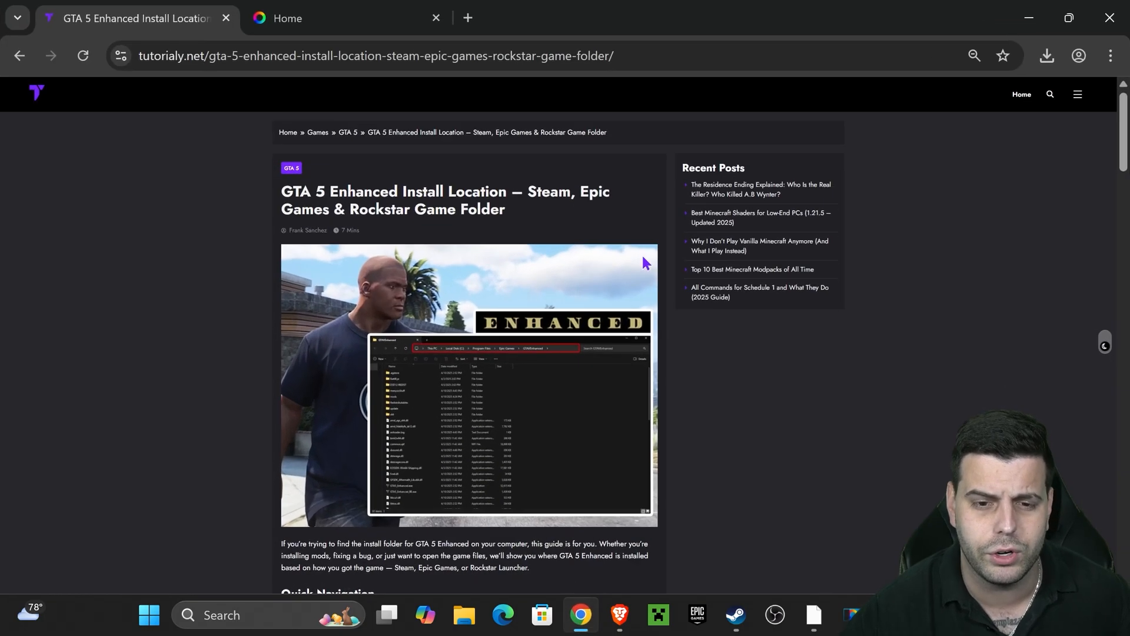
left_click_drag(282, 190, 523, 194)
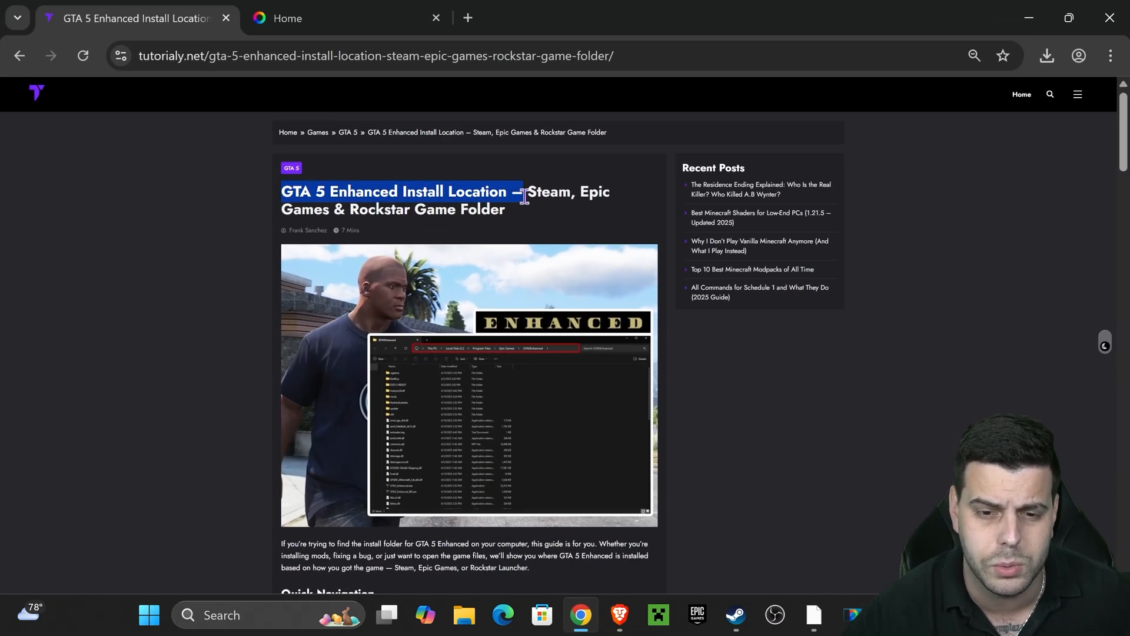
left_click(513, 243)
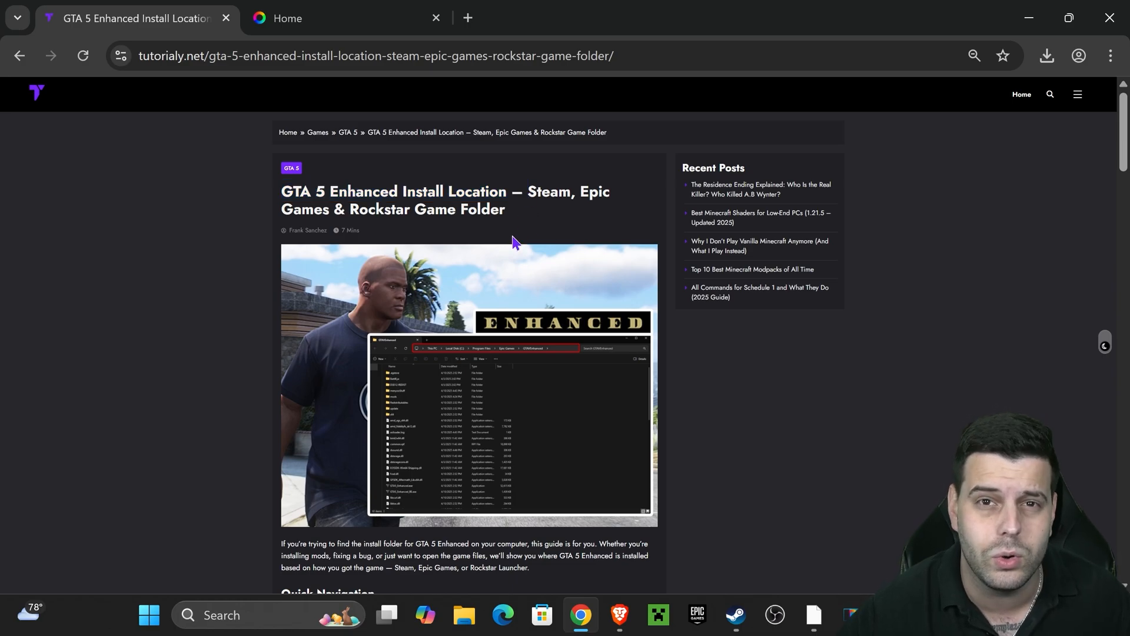
scroll("down", 3)
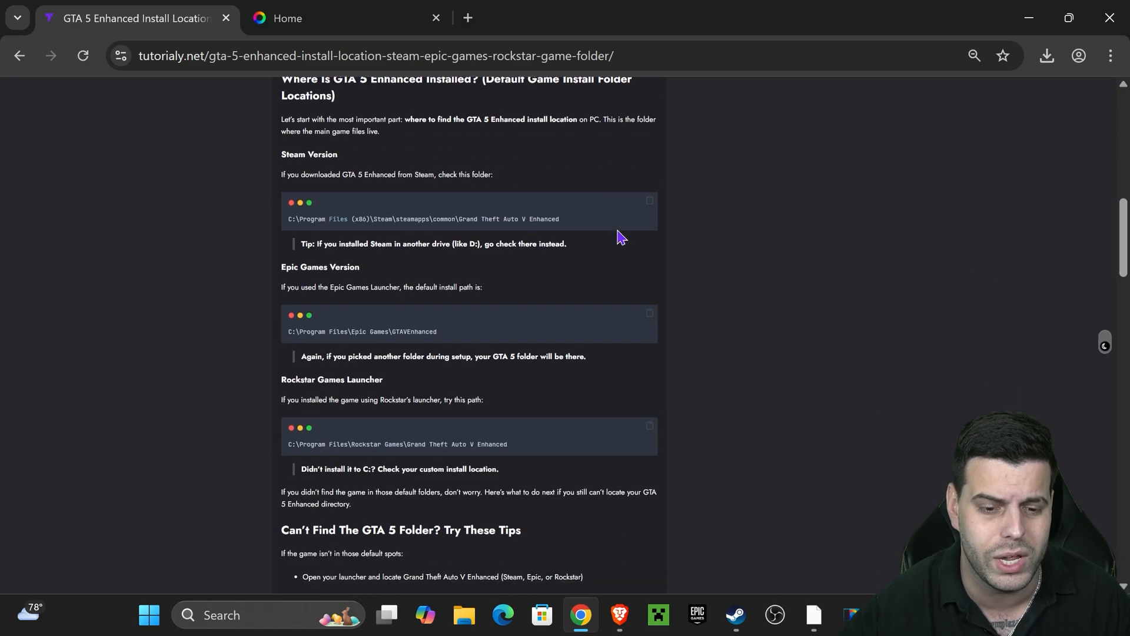
scroll("down", 3)
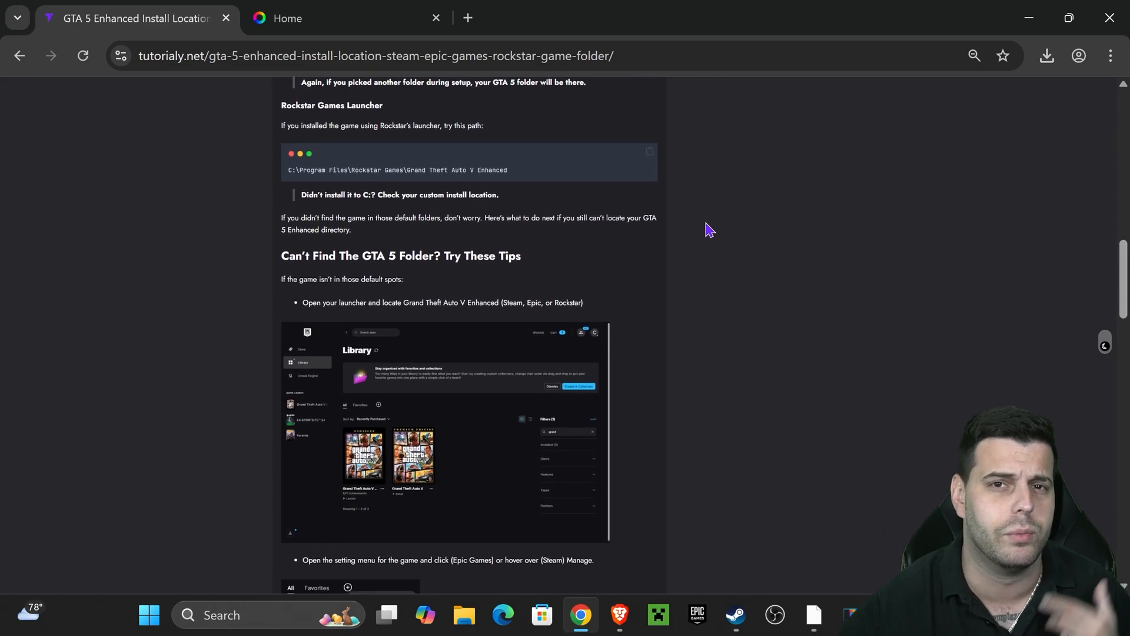
scroll("down", 3)
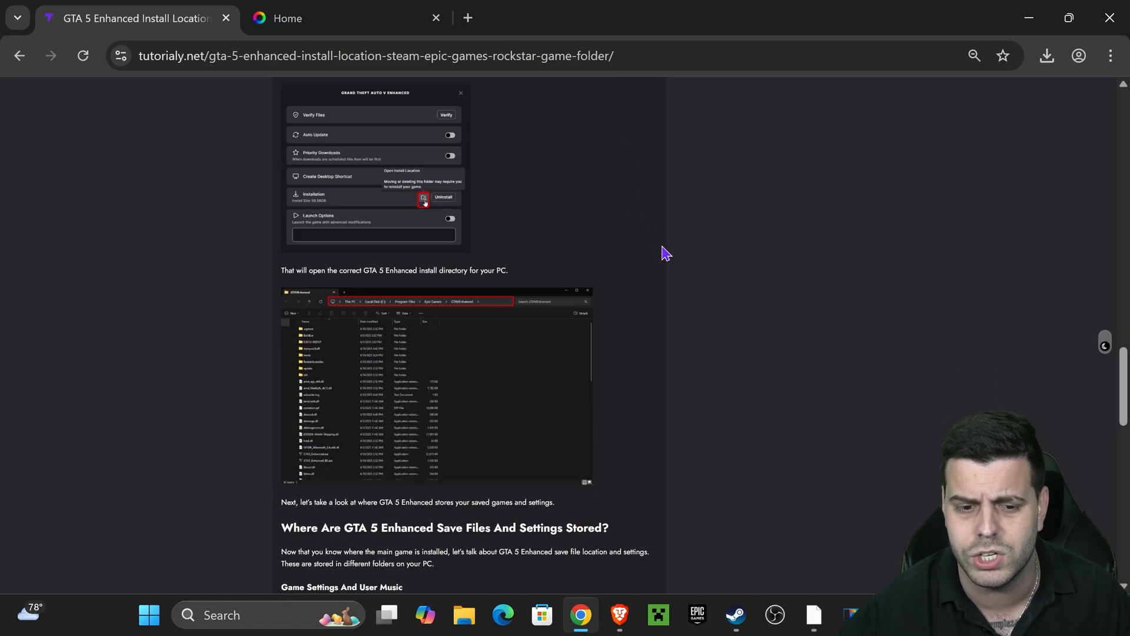
scroll("up", 3)
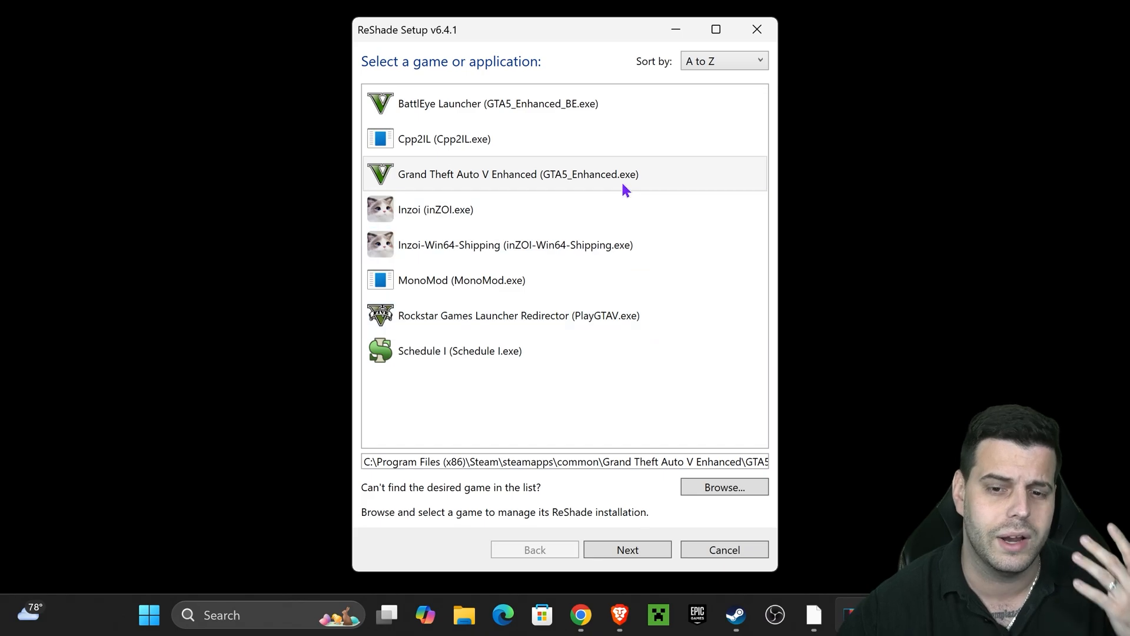
Step: Confirm Grand Theft Auto V Enhanced and proceed to the rendering API step
left_click(516, 174)
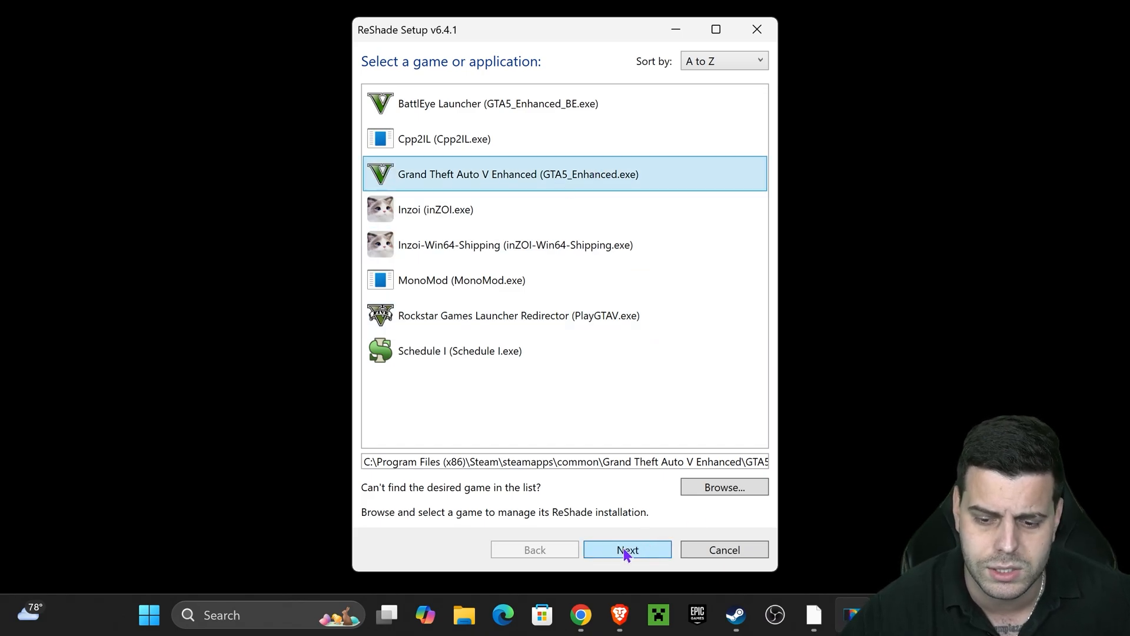
left_click(628, 549)
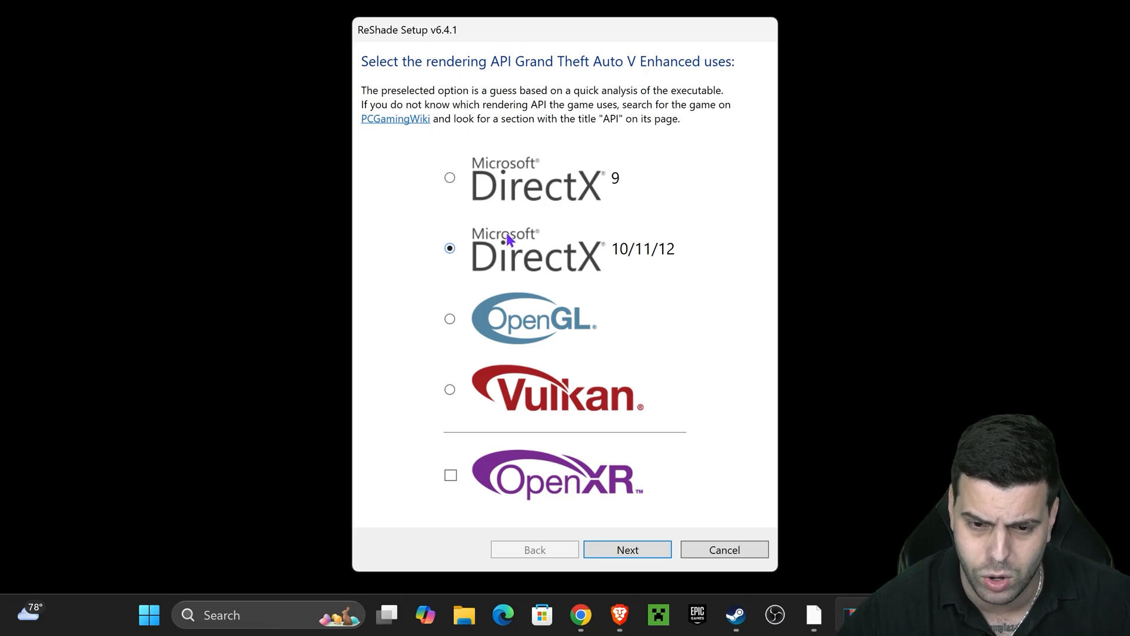
Step: Install with DirectX 10/11/12 and all effect packages, then finish setup
left_click(628, 548)
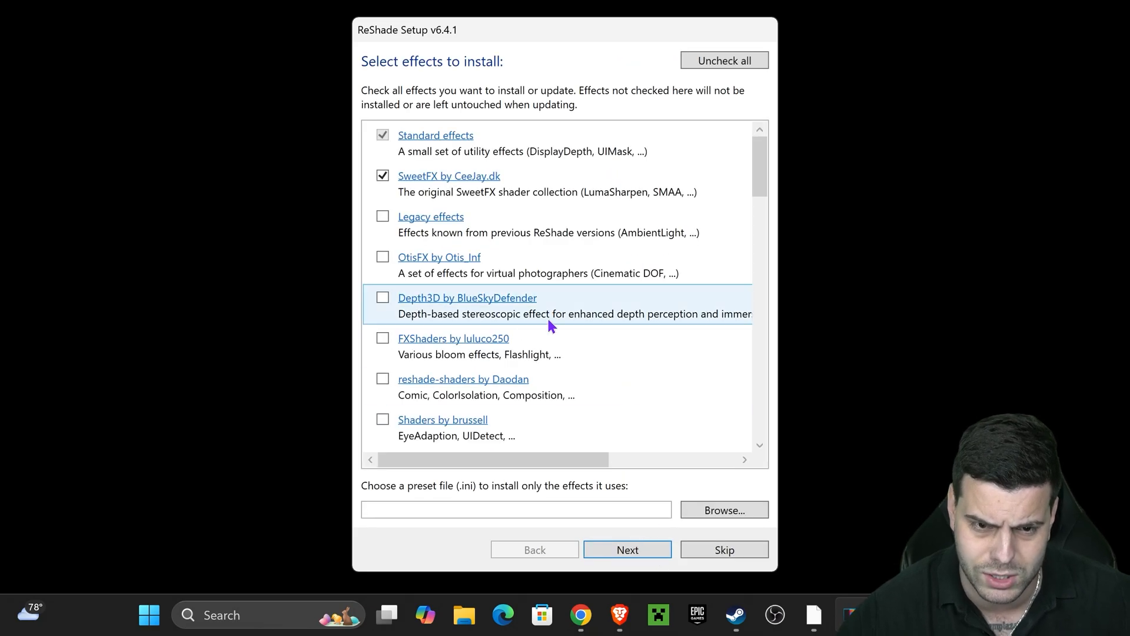
left_click(724, 61)
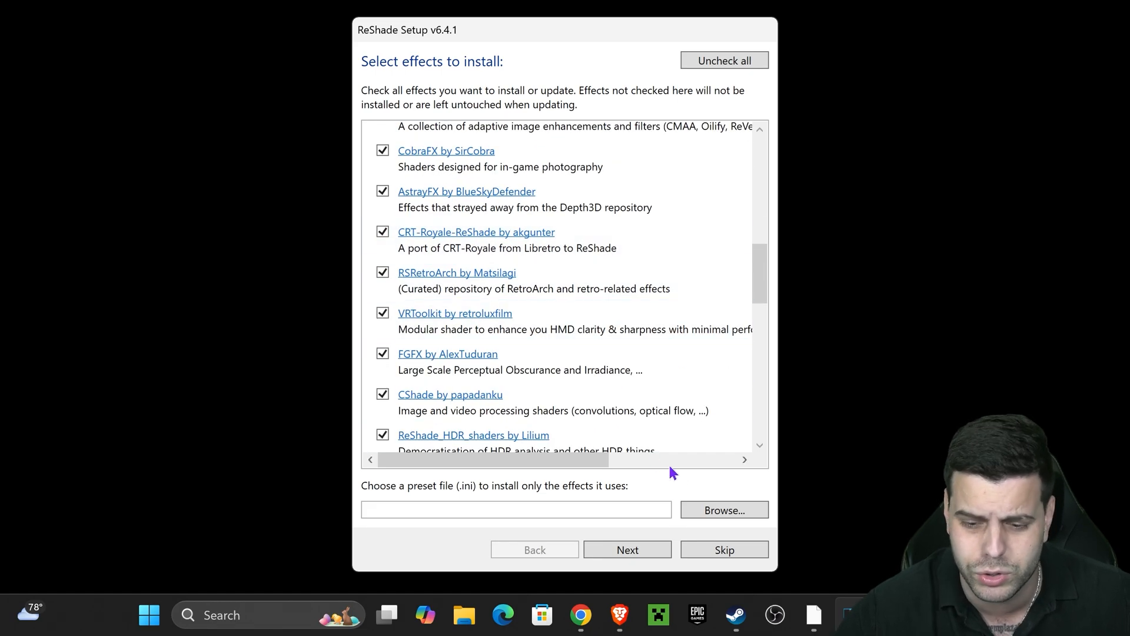
left_click(627, 549)
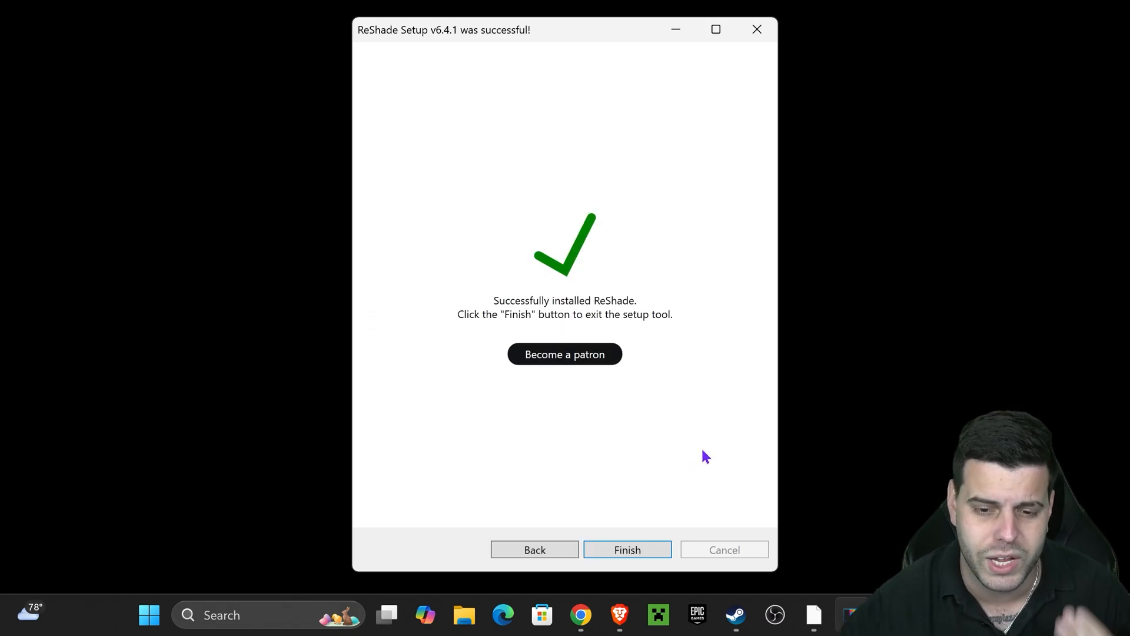
left_click(628, 548)
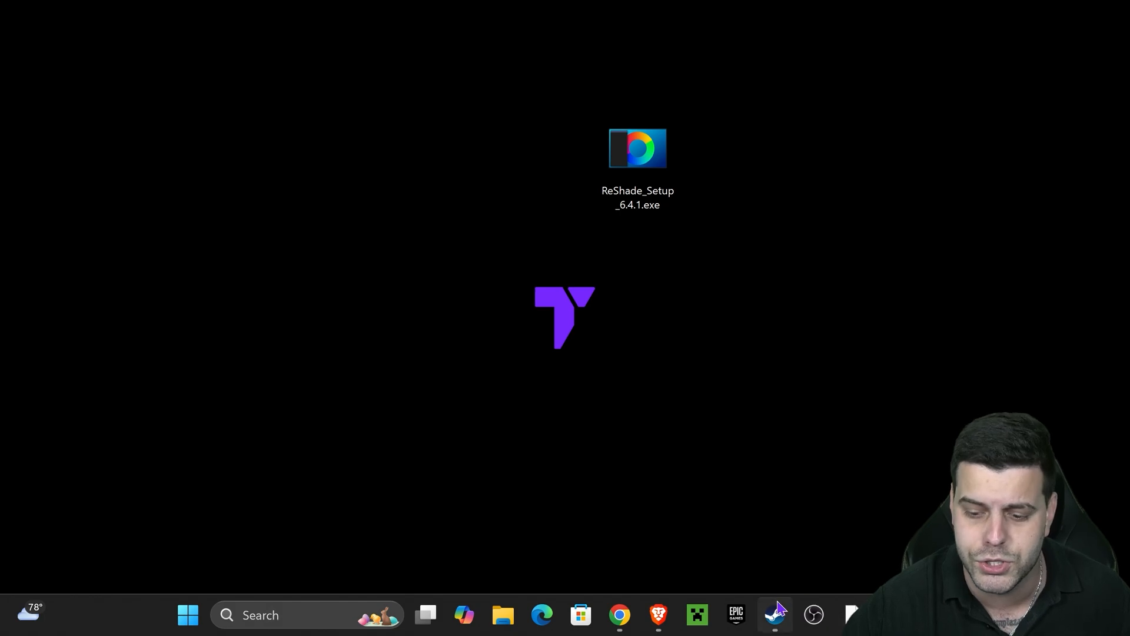
Step: Launch Grand Theft Auto V Enhanced from the Steam library
left_click(777, 616)
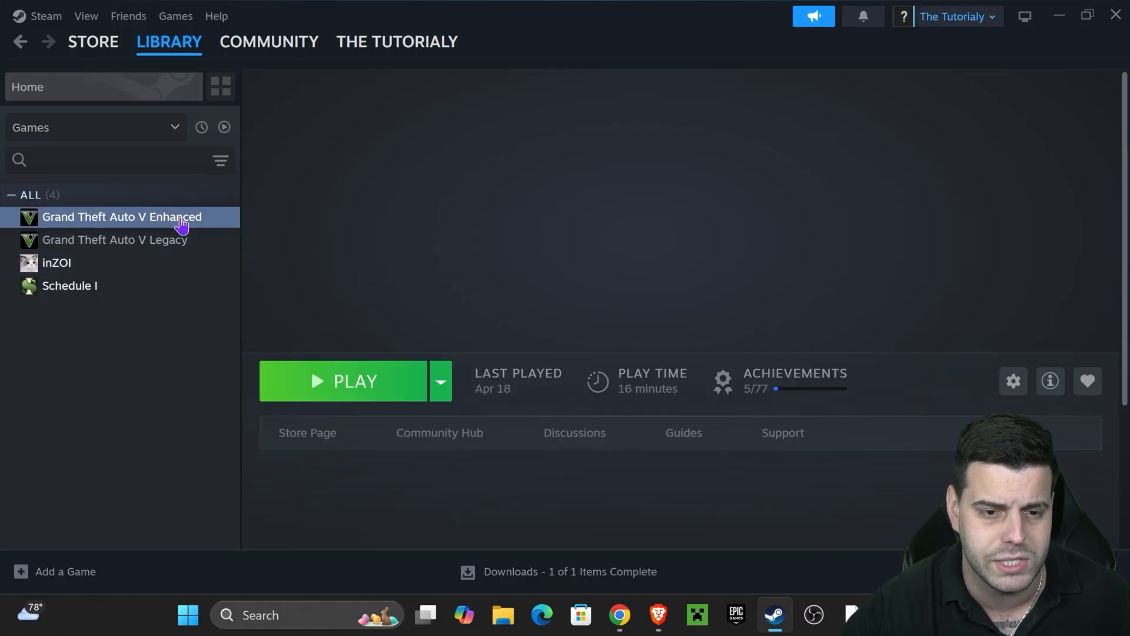
left_click(344, 382)
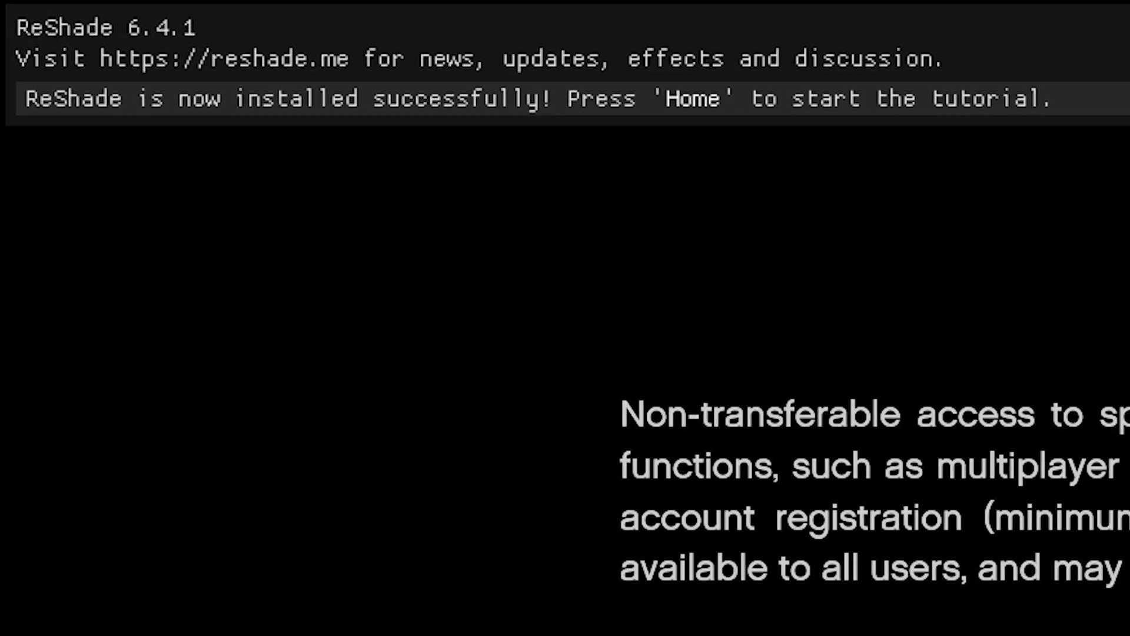
Step: Open the ReShade overlay with Home, view its Settings, then return to gameplay
key("Home")
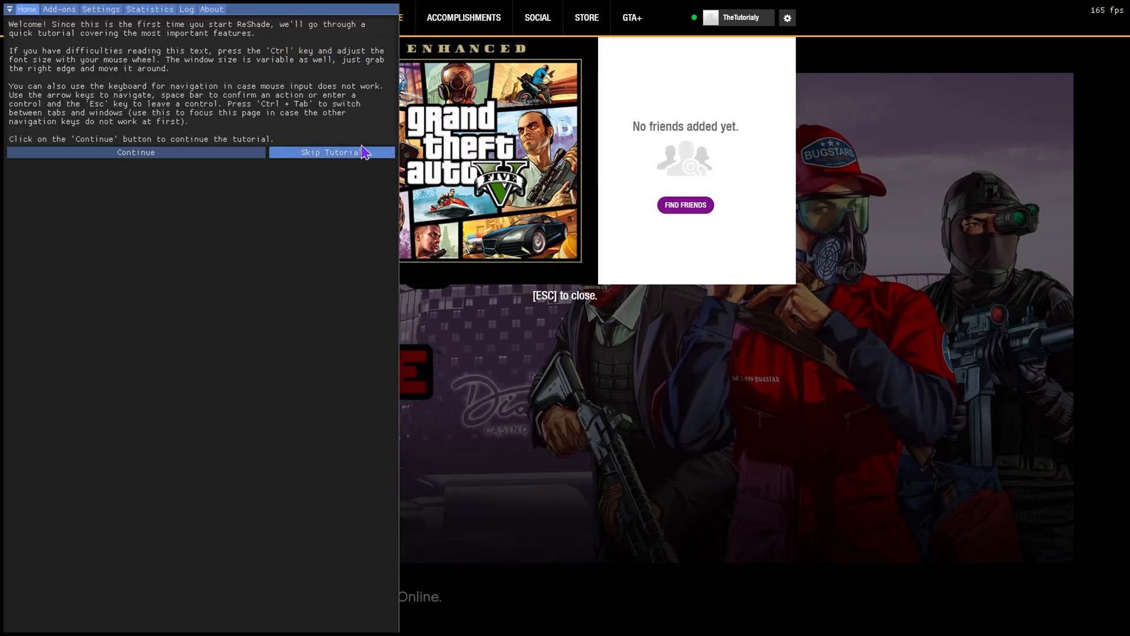
mouse_move(242, 55)
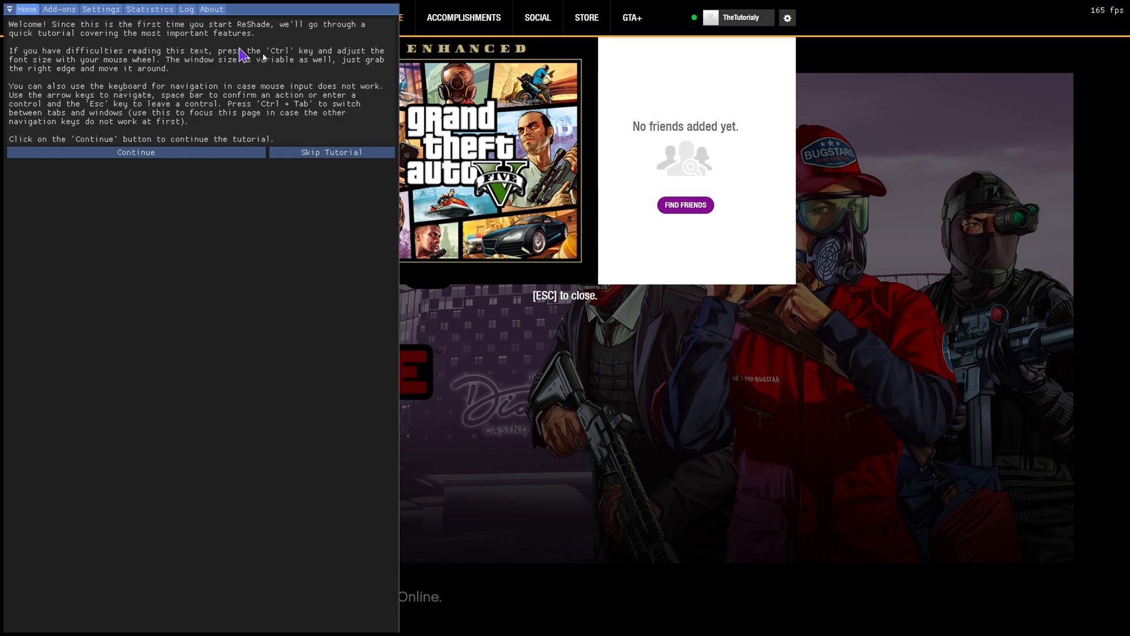
left_click(101, 9)
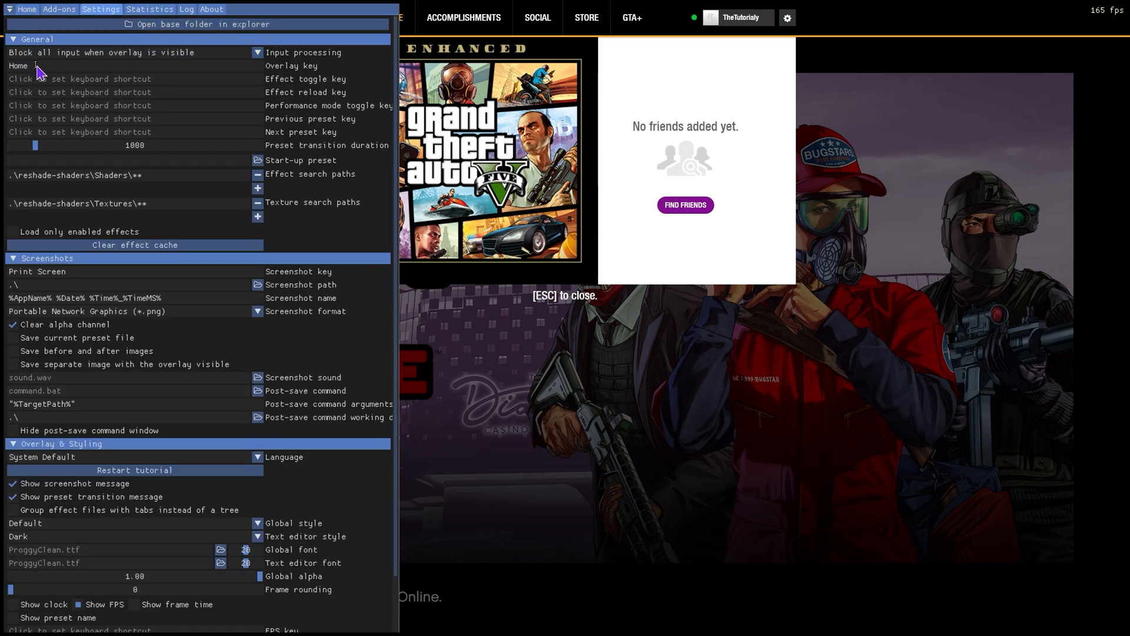
left_click(18, 66)
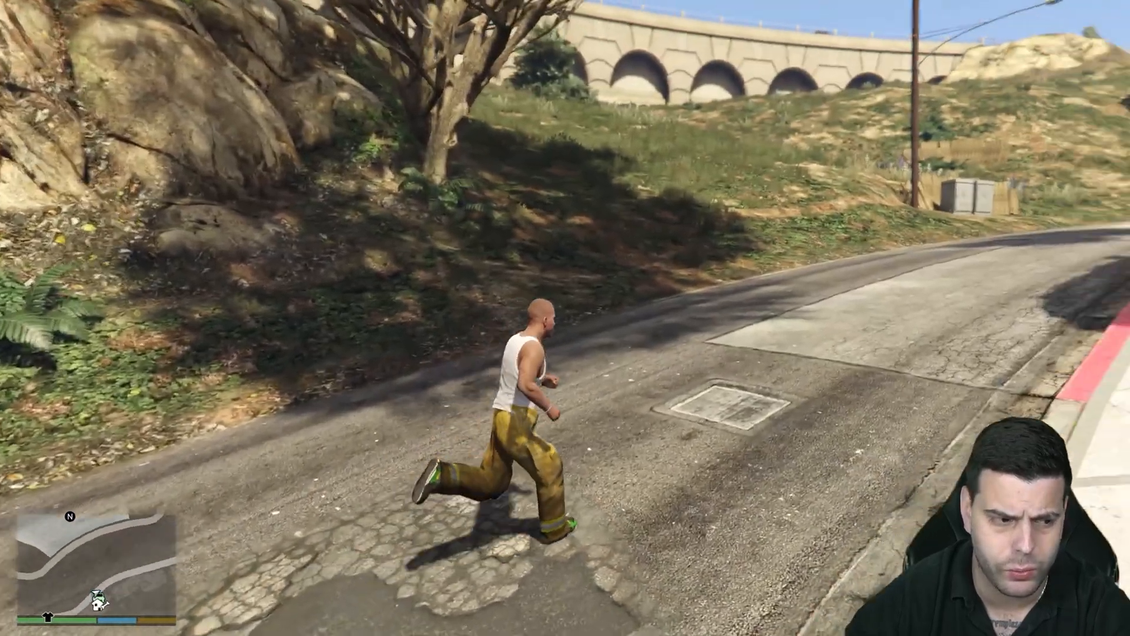
key("Home")
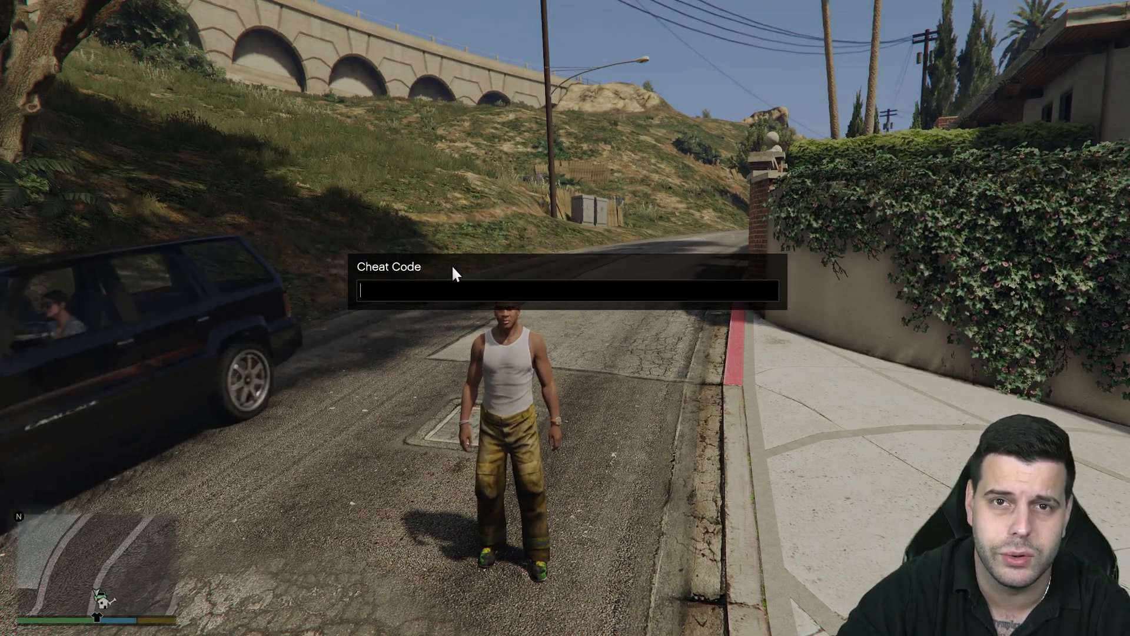
Step: Enable AdaptiveColorGrading, AdaptiveFog and AdaptiveSharpen in the overlay, then open the weapon wheel
key("Home")
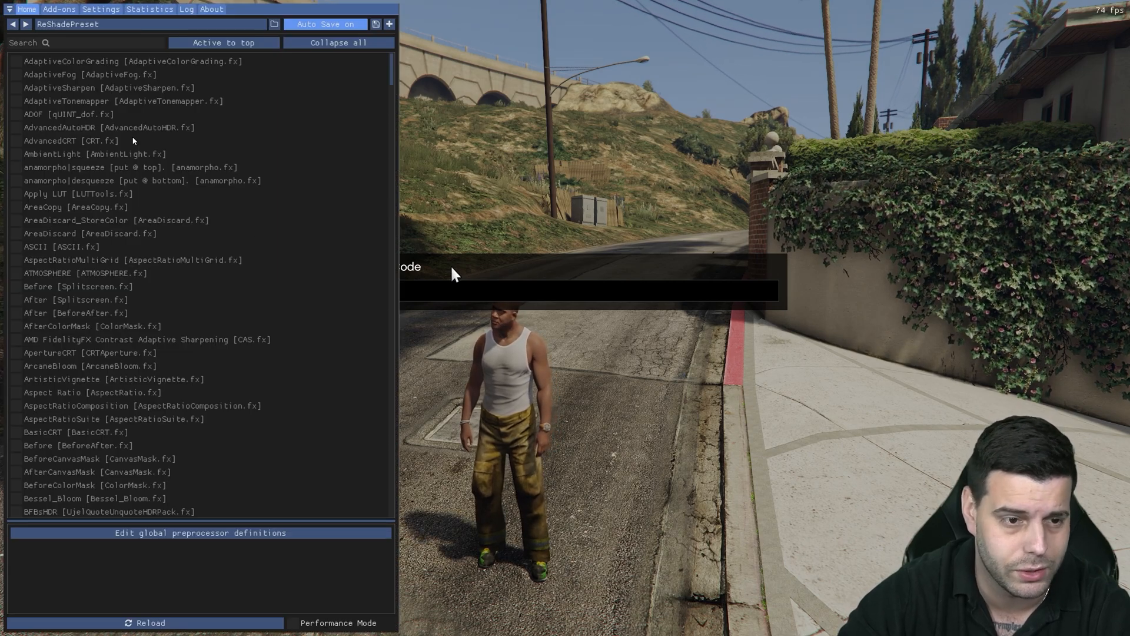
left_click(16, 61)
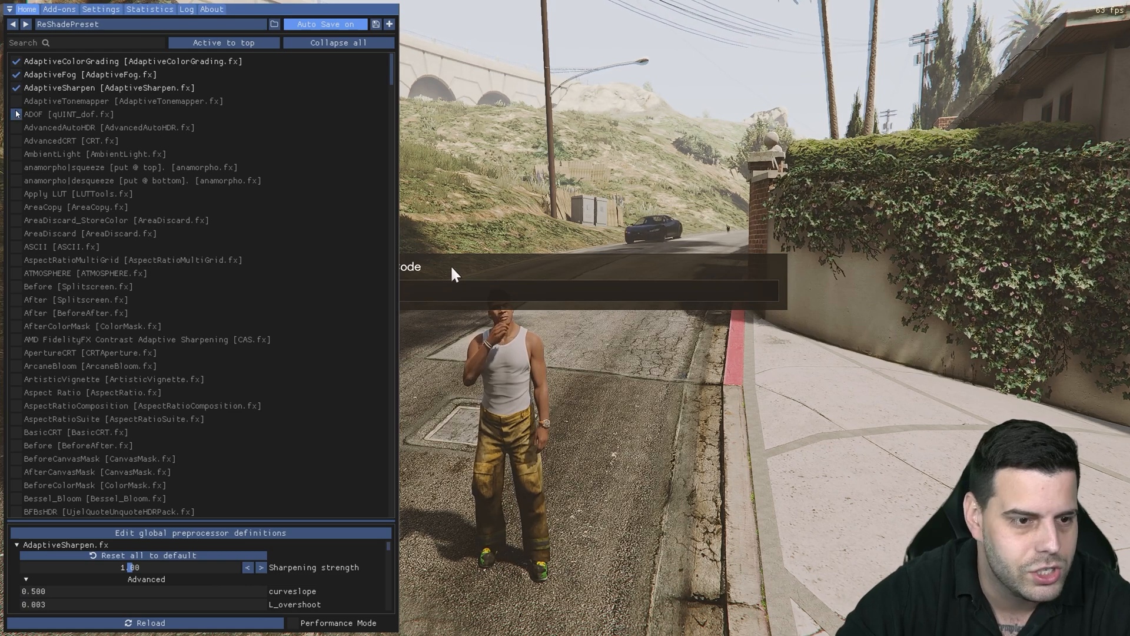
left_click(17, 114)
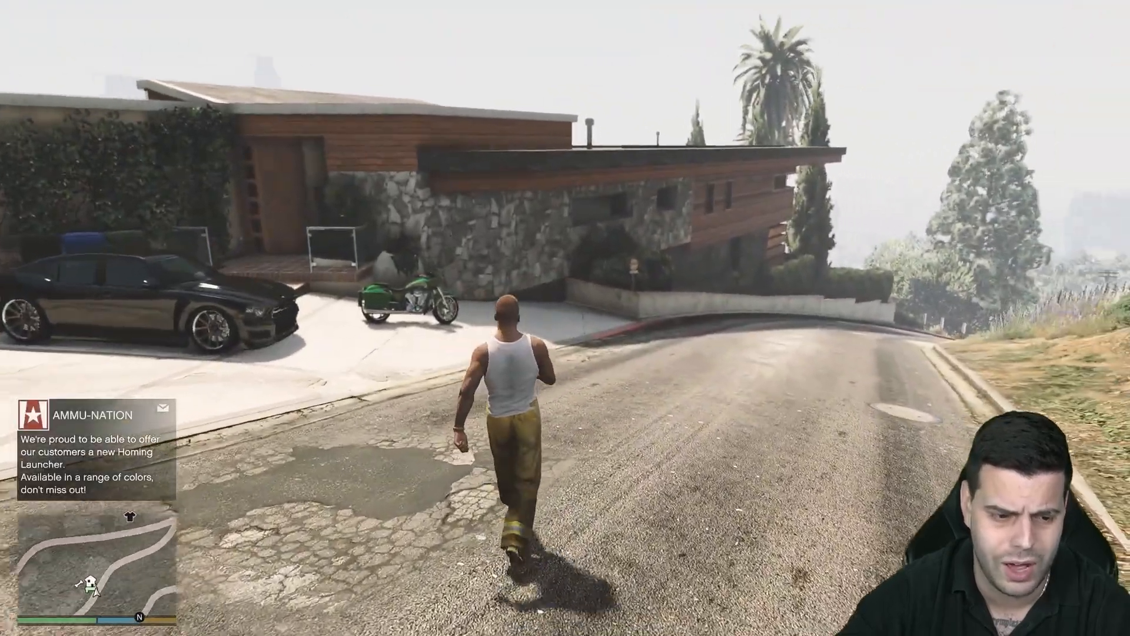
key("tab")
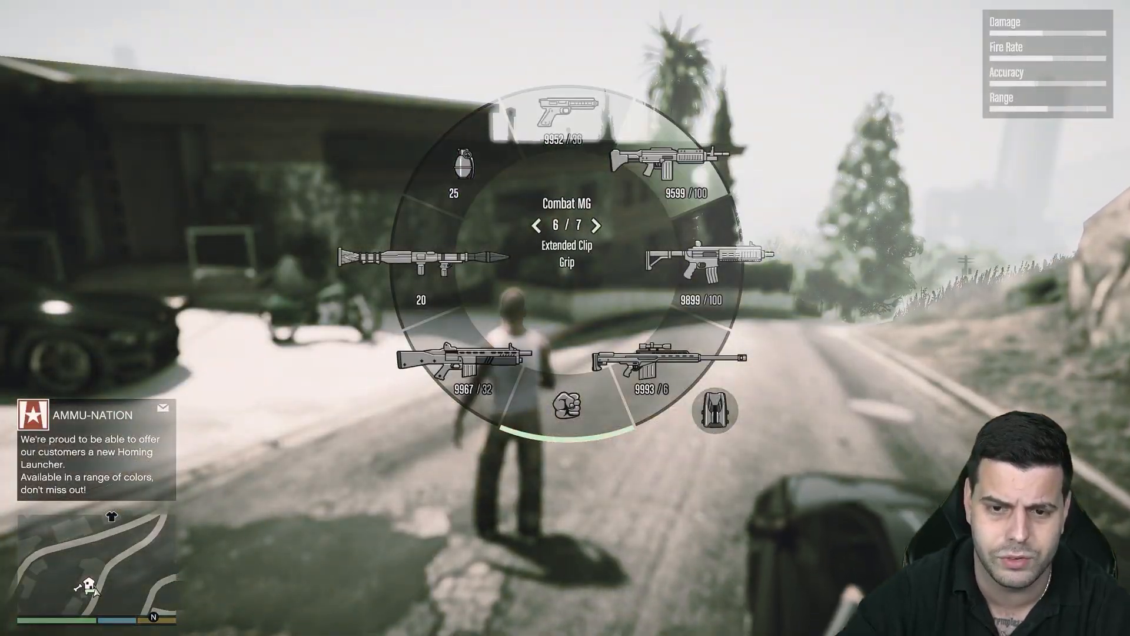